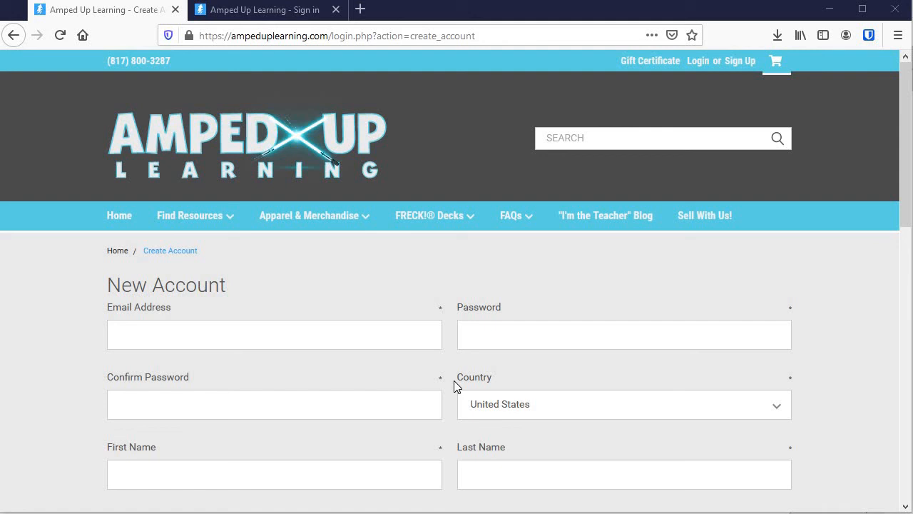
pyautogui.moveTo(869, 35)
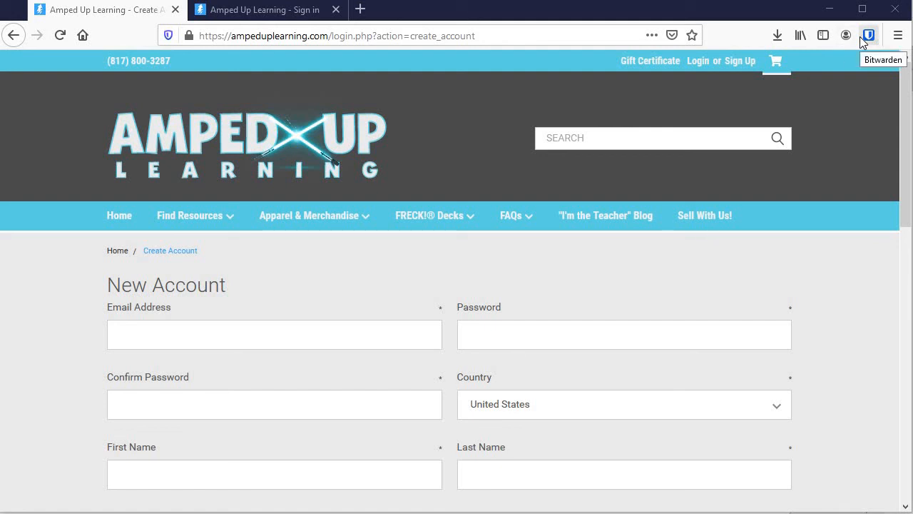
pyautogui.click(869, 35)
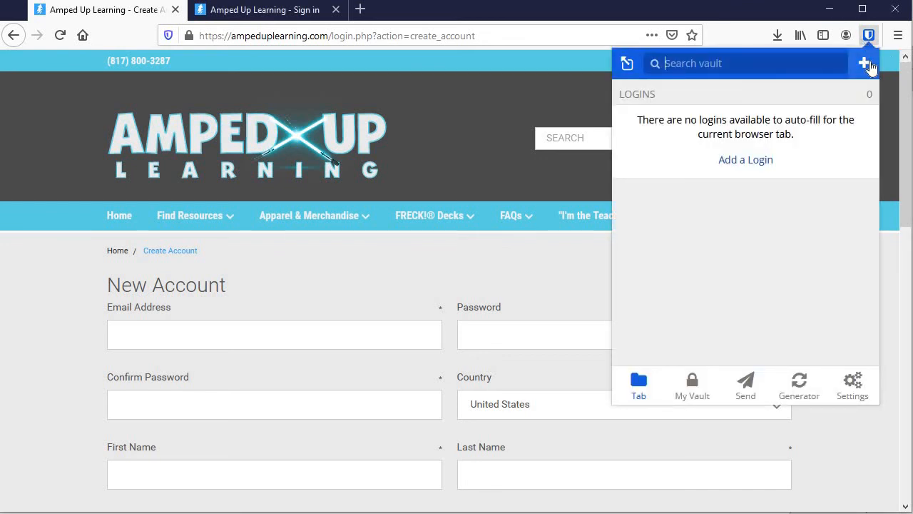
pyautogui.moveTo(864, 63)
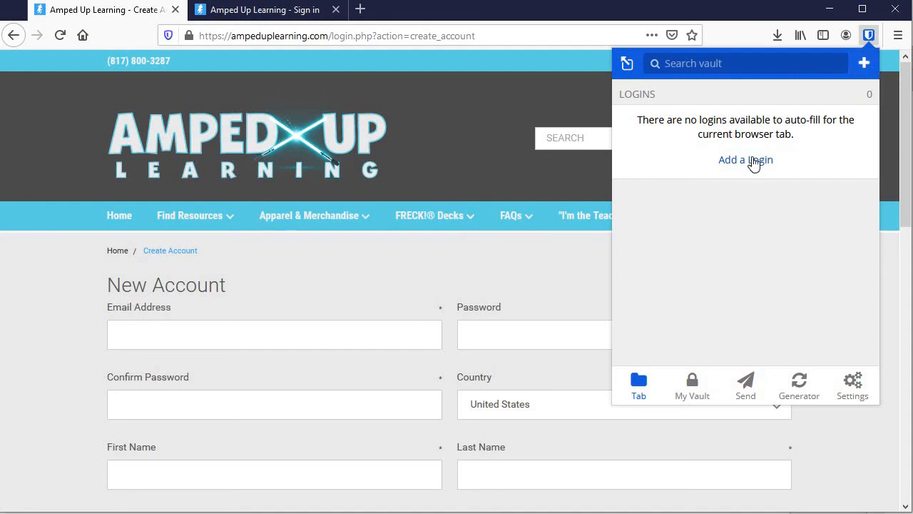
pyautogui.click(745, 160)
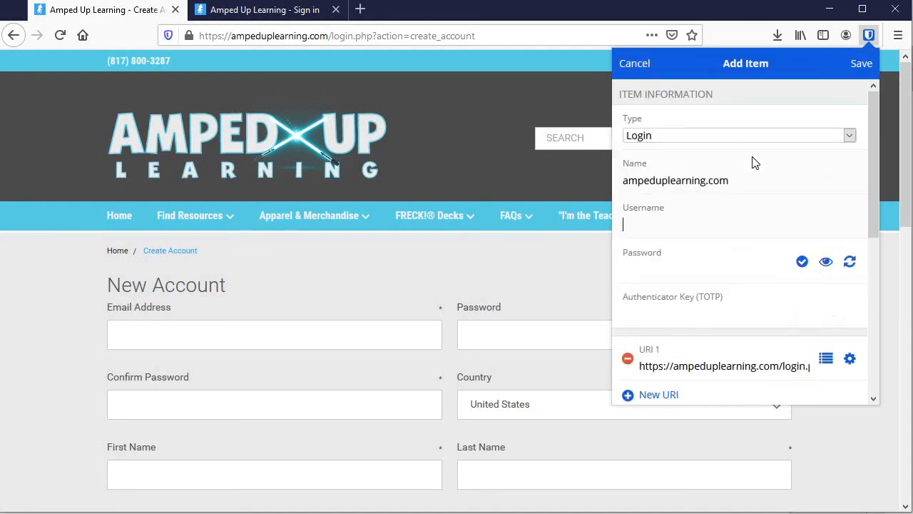
pyautogui.moveTo(548, 300)
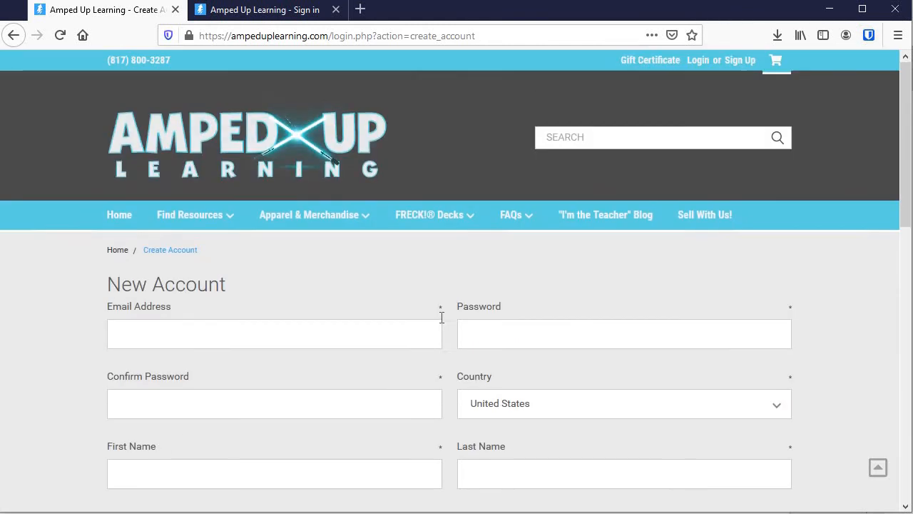
pyautogui.click(868, 35)
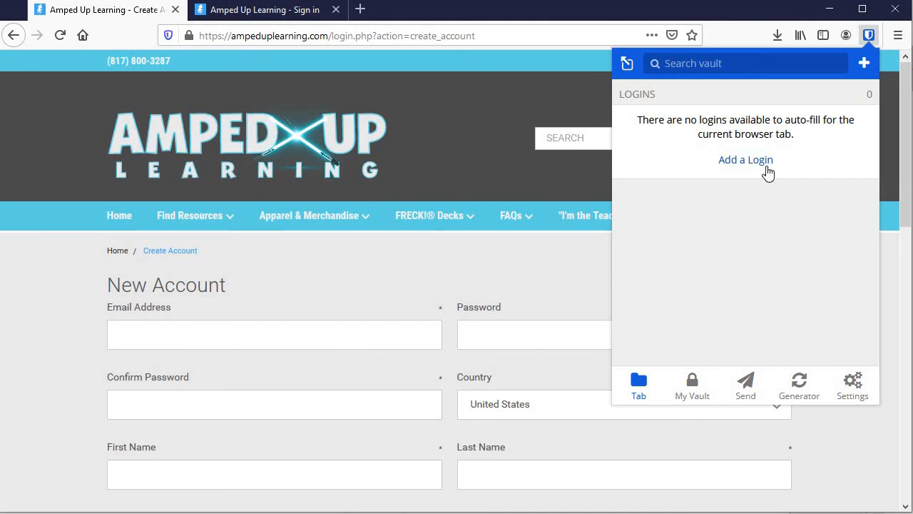
pyautogui.click(745, 159)
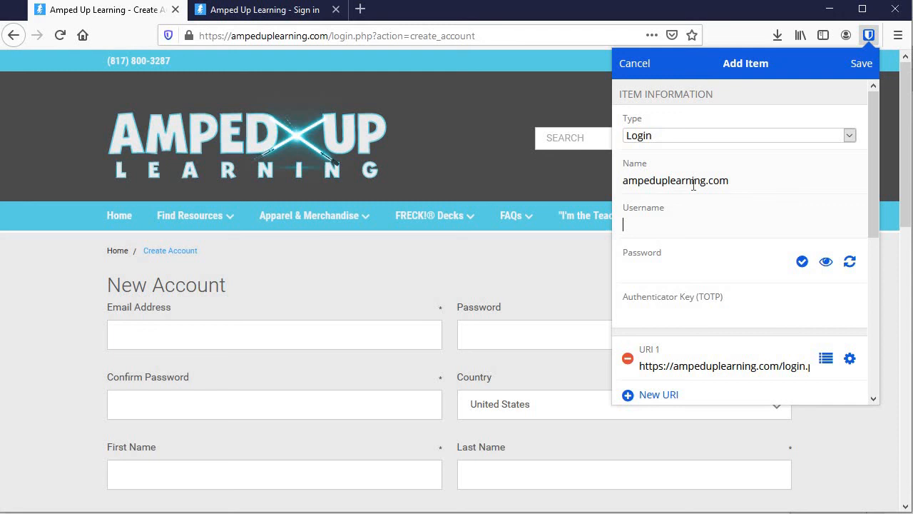
pyautogui.moveTo(680, 219)
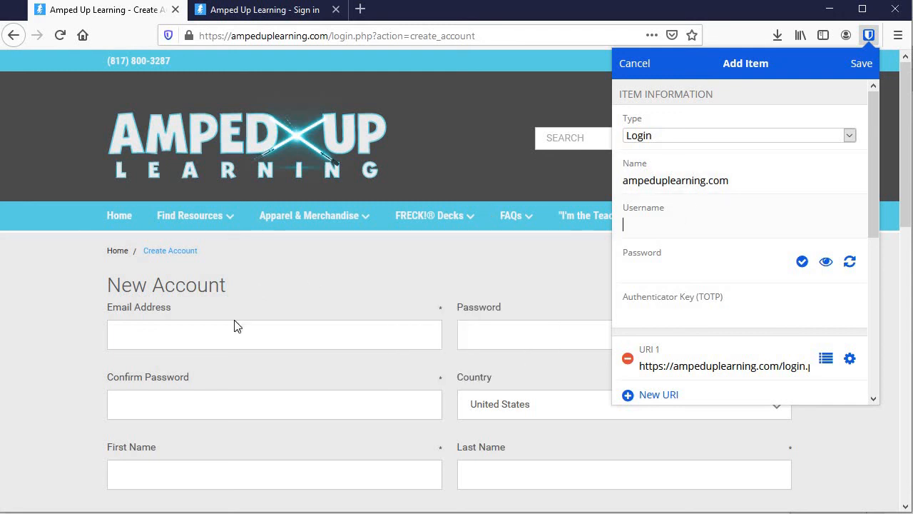
pyautogui.write('e')
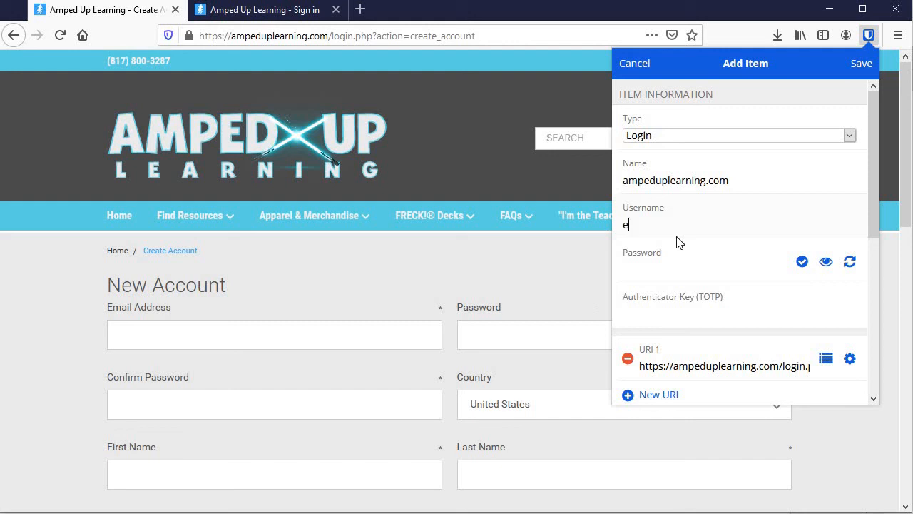
pyautogui.write('mail@address.com')
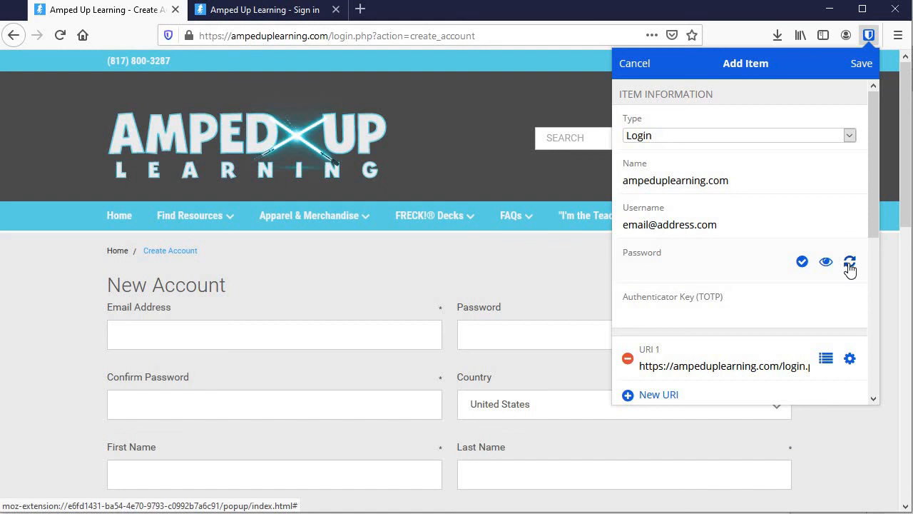
# Step: Generate a 20-character password including !@#$%^&* characters, use it, and save the login
pyautogui.click(850, 262)
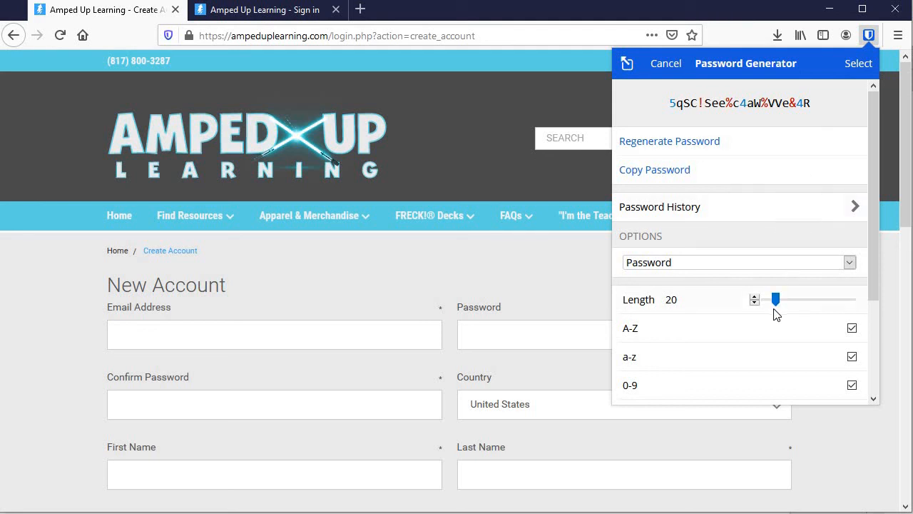
pyautogui.scroll(-3)
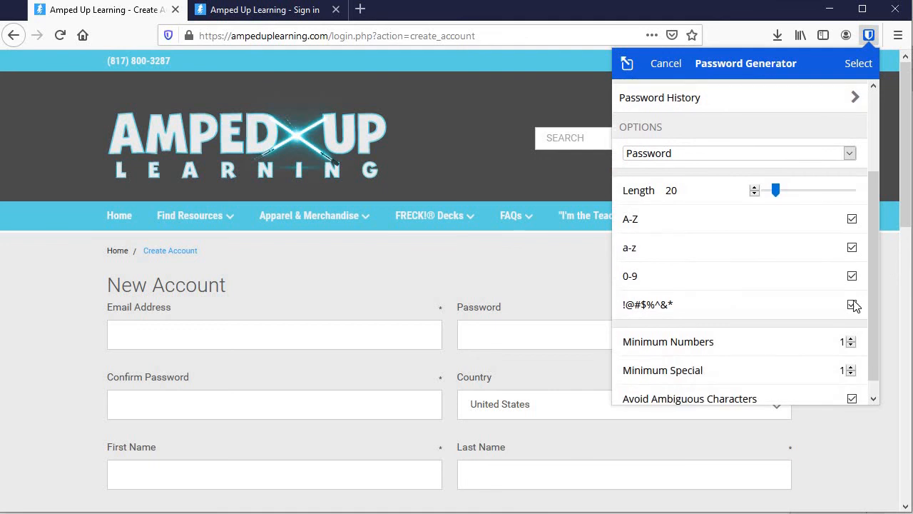
pyautogui.click(852, 305)
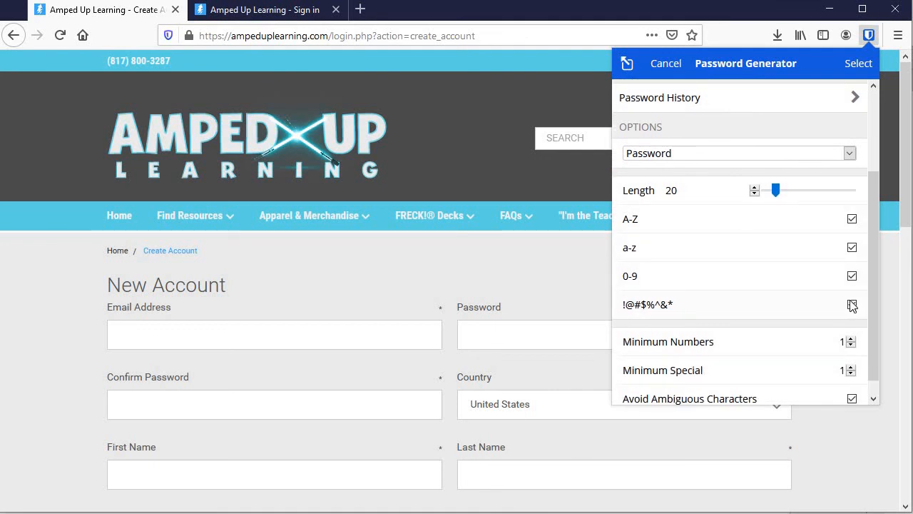
pyautogui.click(852, 304)
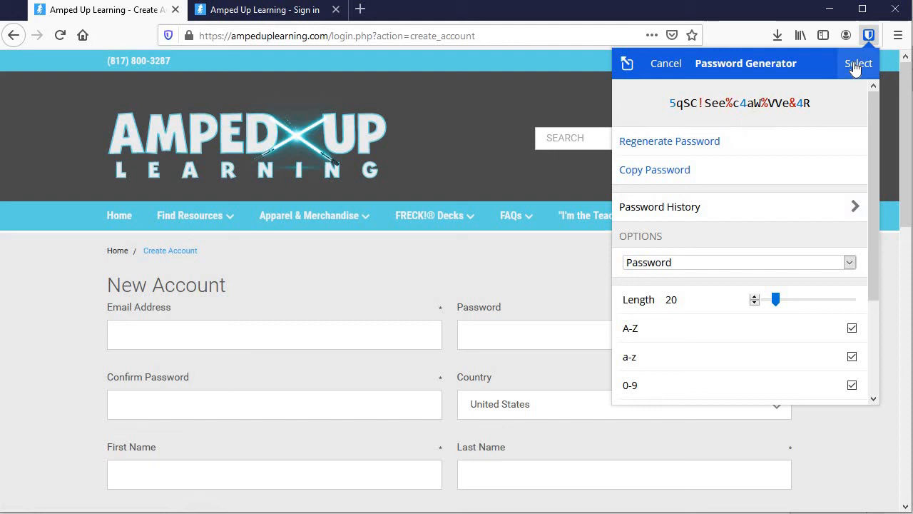
pyautogui.click(858, 63)
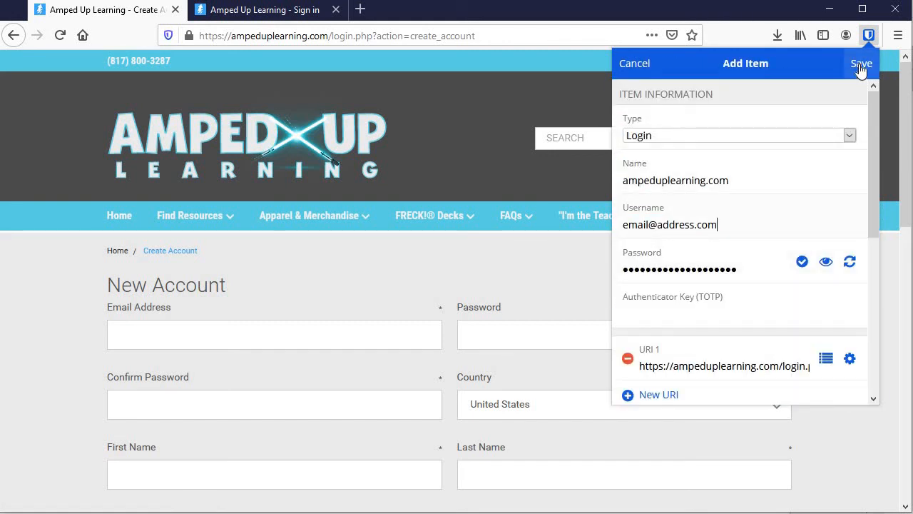
pyautogui.click(861, 63)
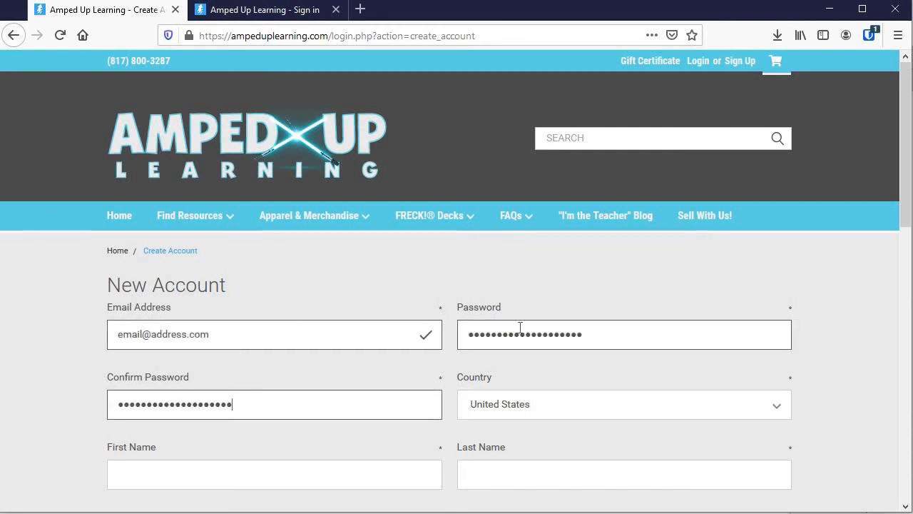
# Step: Scroll the autofilled New Account form down to the Create Account button
pyautogui.scroll(-3)
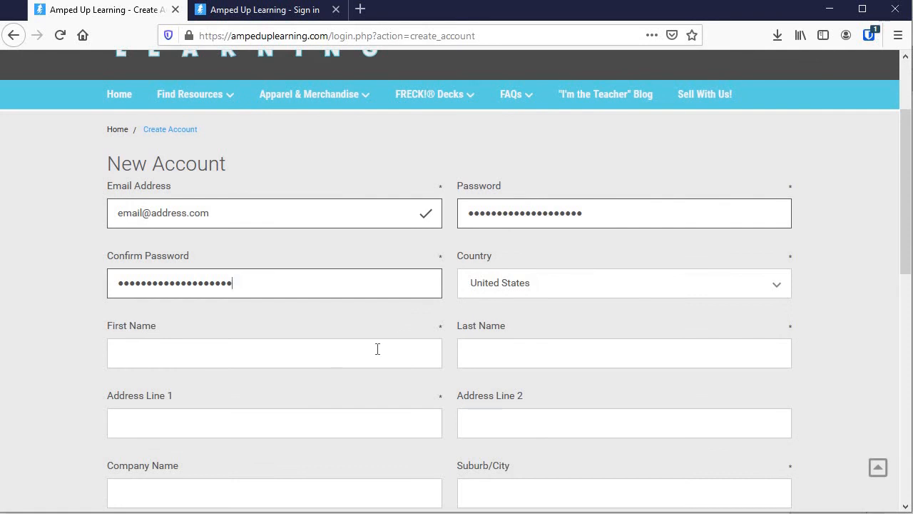
pyautogui.scroll(-3)
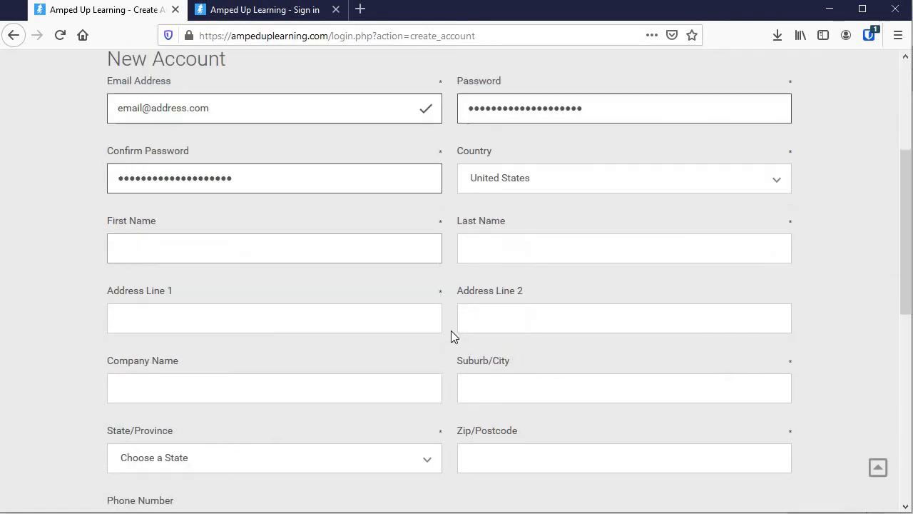
pyautogui.scroll(-3)
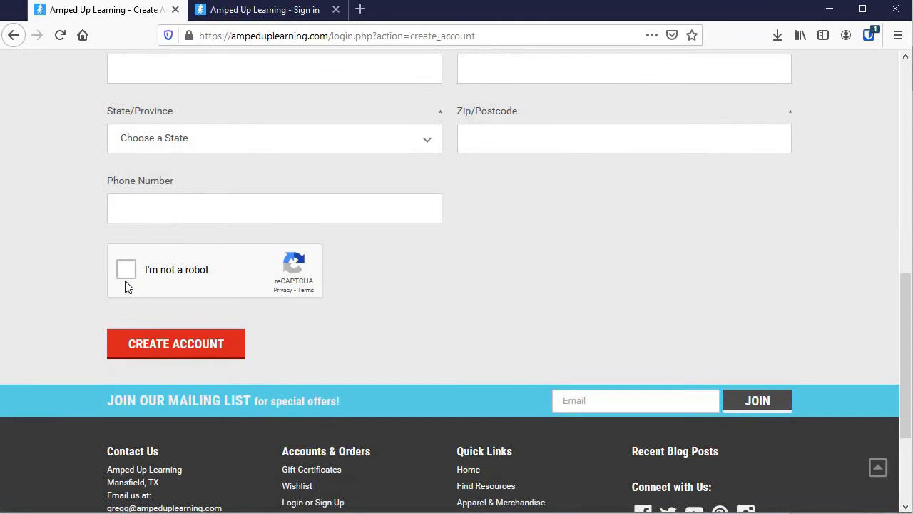
pyautogui.scroll(3)
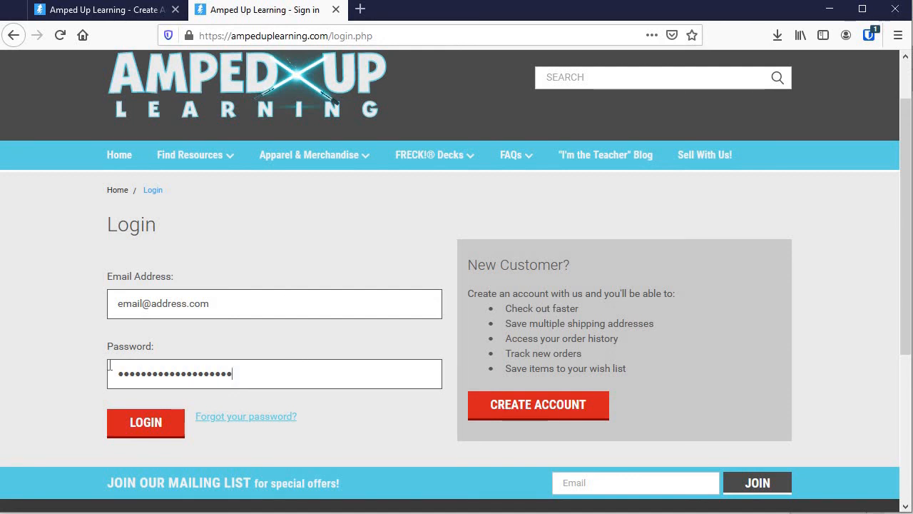
# Step: Open the saved ampeduplearning.com login's details in the Bitwarden popup
pyautogui.click(846, 35)
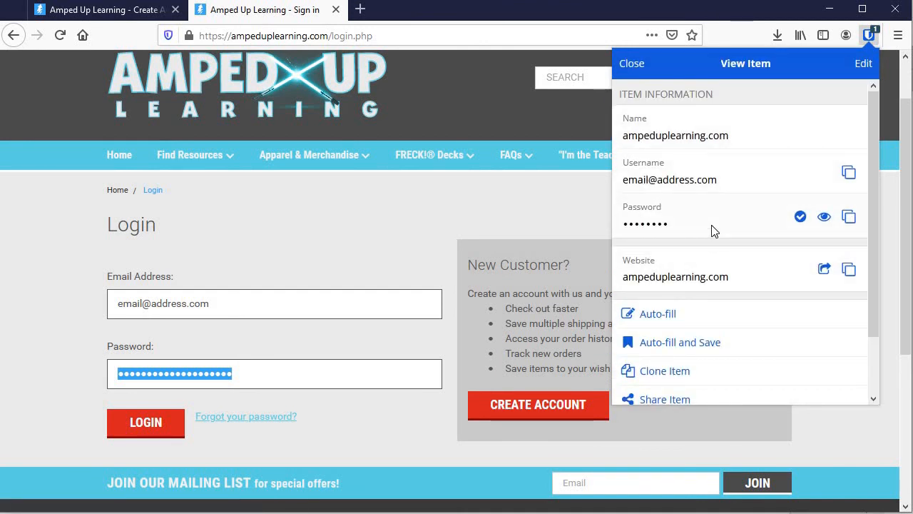
pyautogui.moveTo(842, 88)
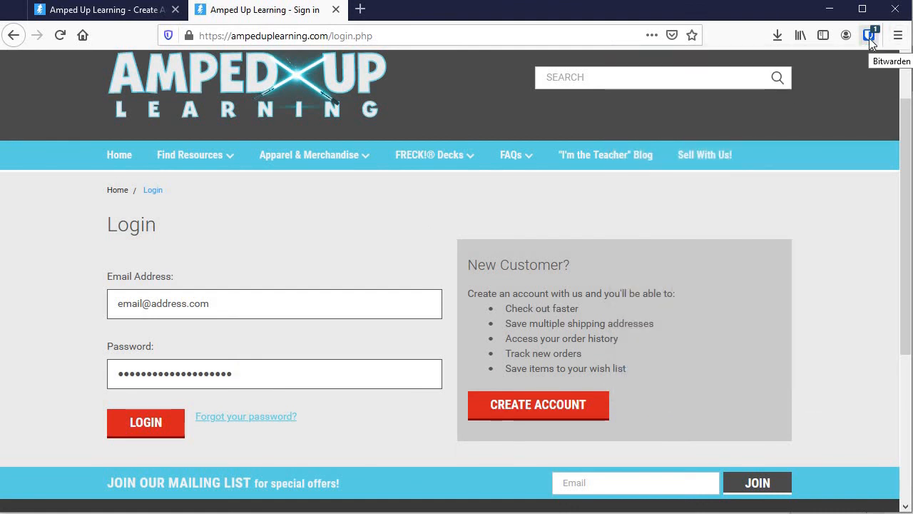
pyautogui.moveTo(272, 288)
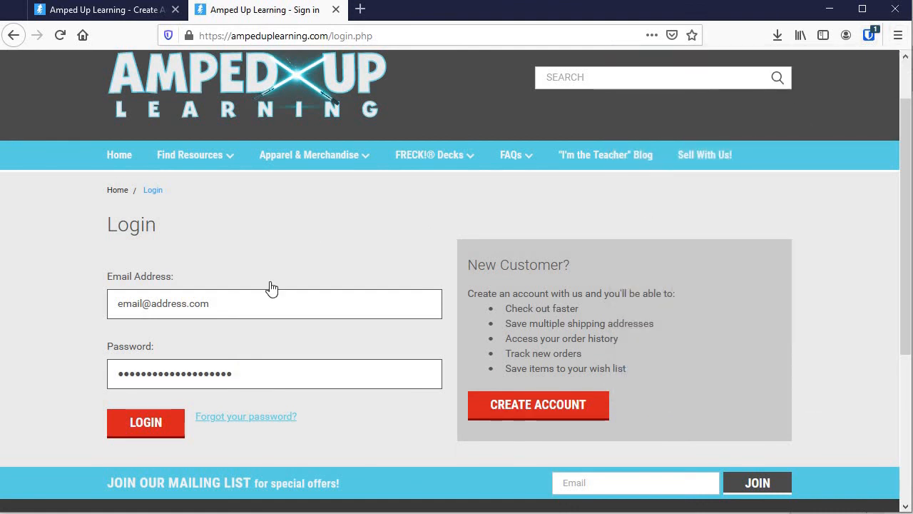